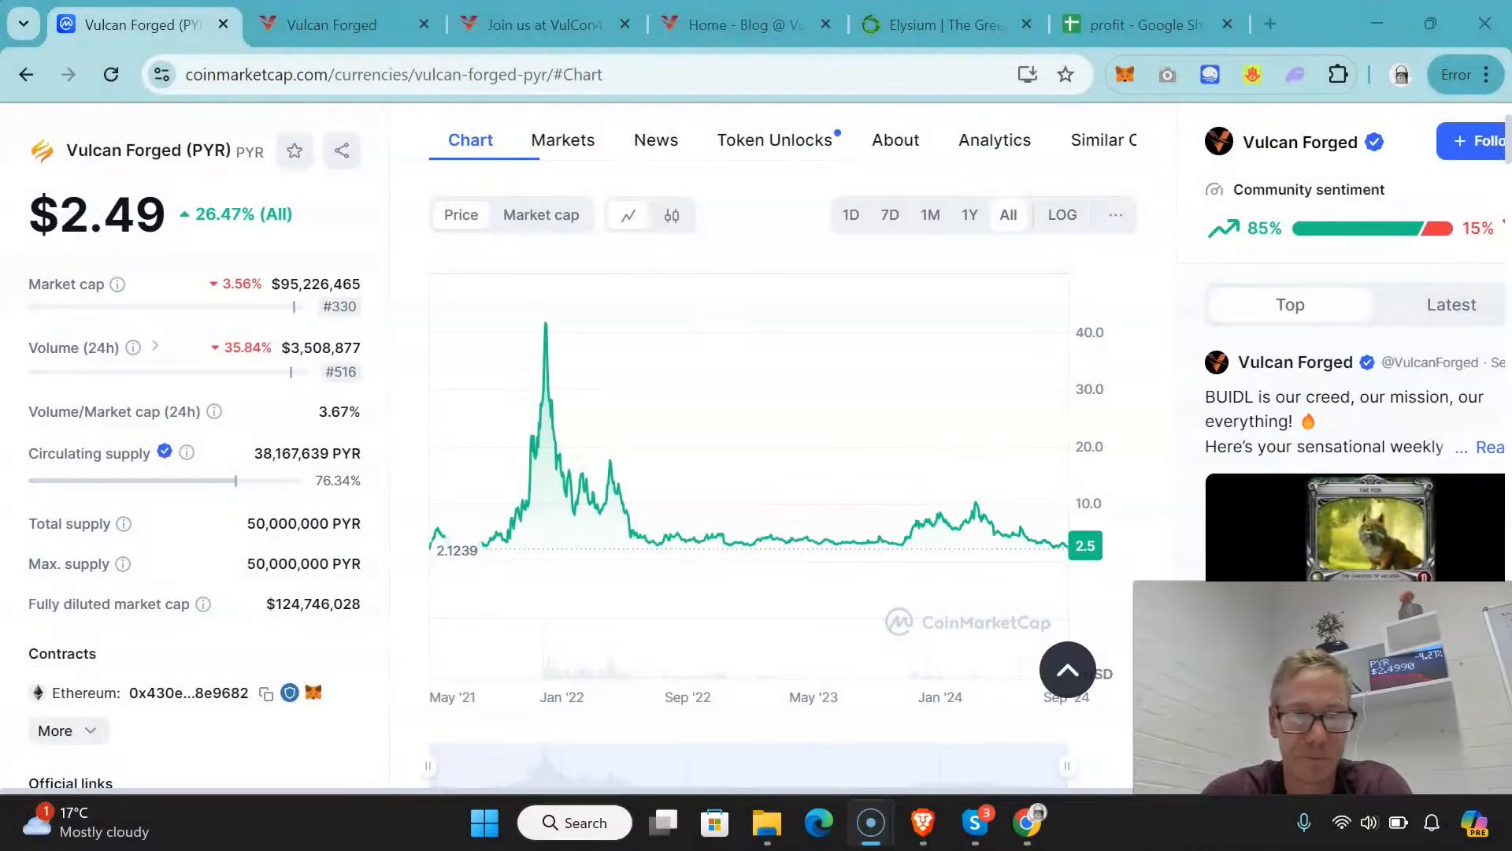
# Step: Return to the 'profit - Google Sheets' tab showing Sheet7's crypto profit table
pyautogui.click(1143, 24)
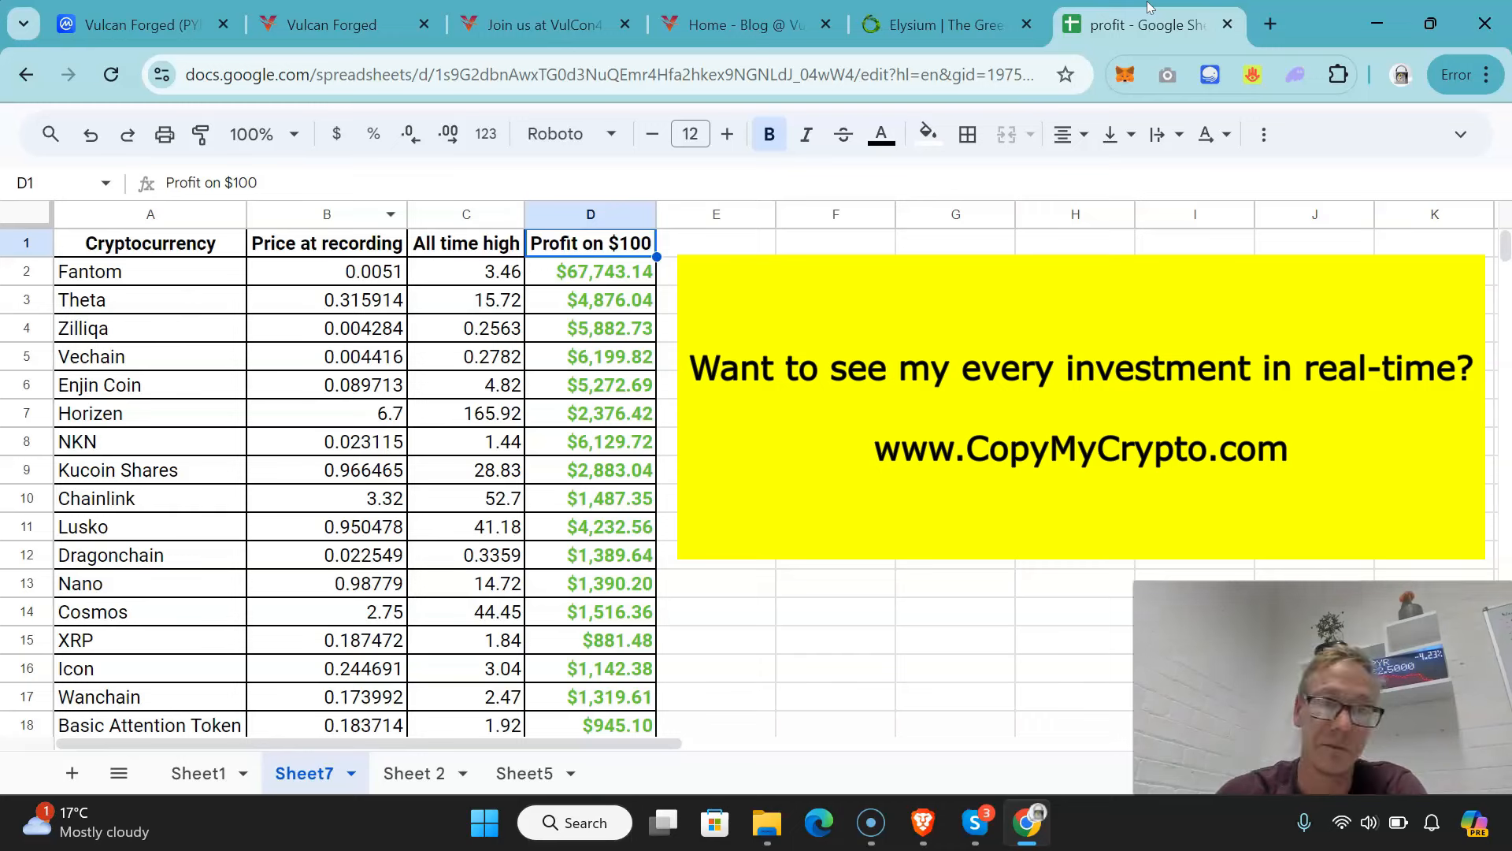
pyautogui.moveTo(561, 498)
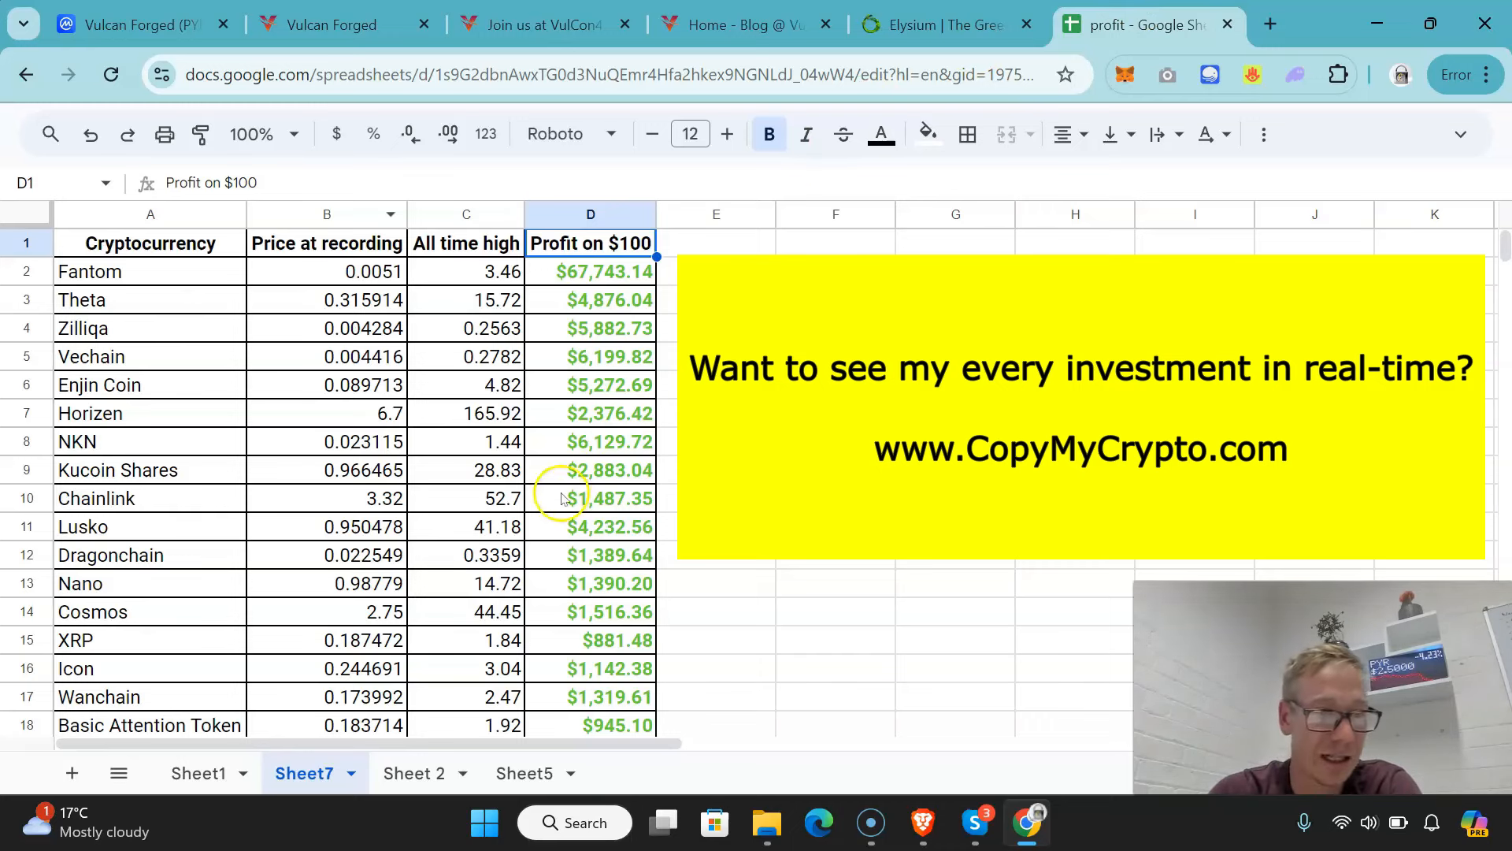